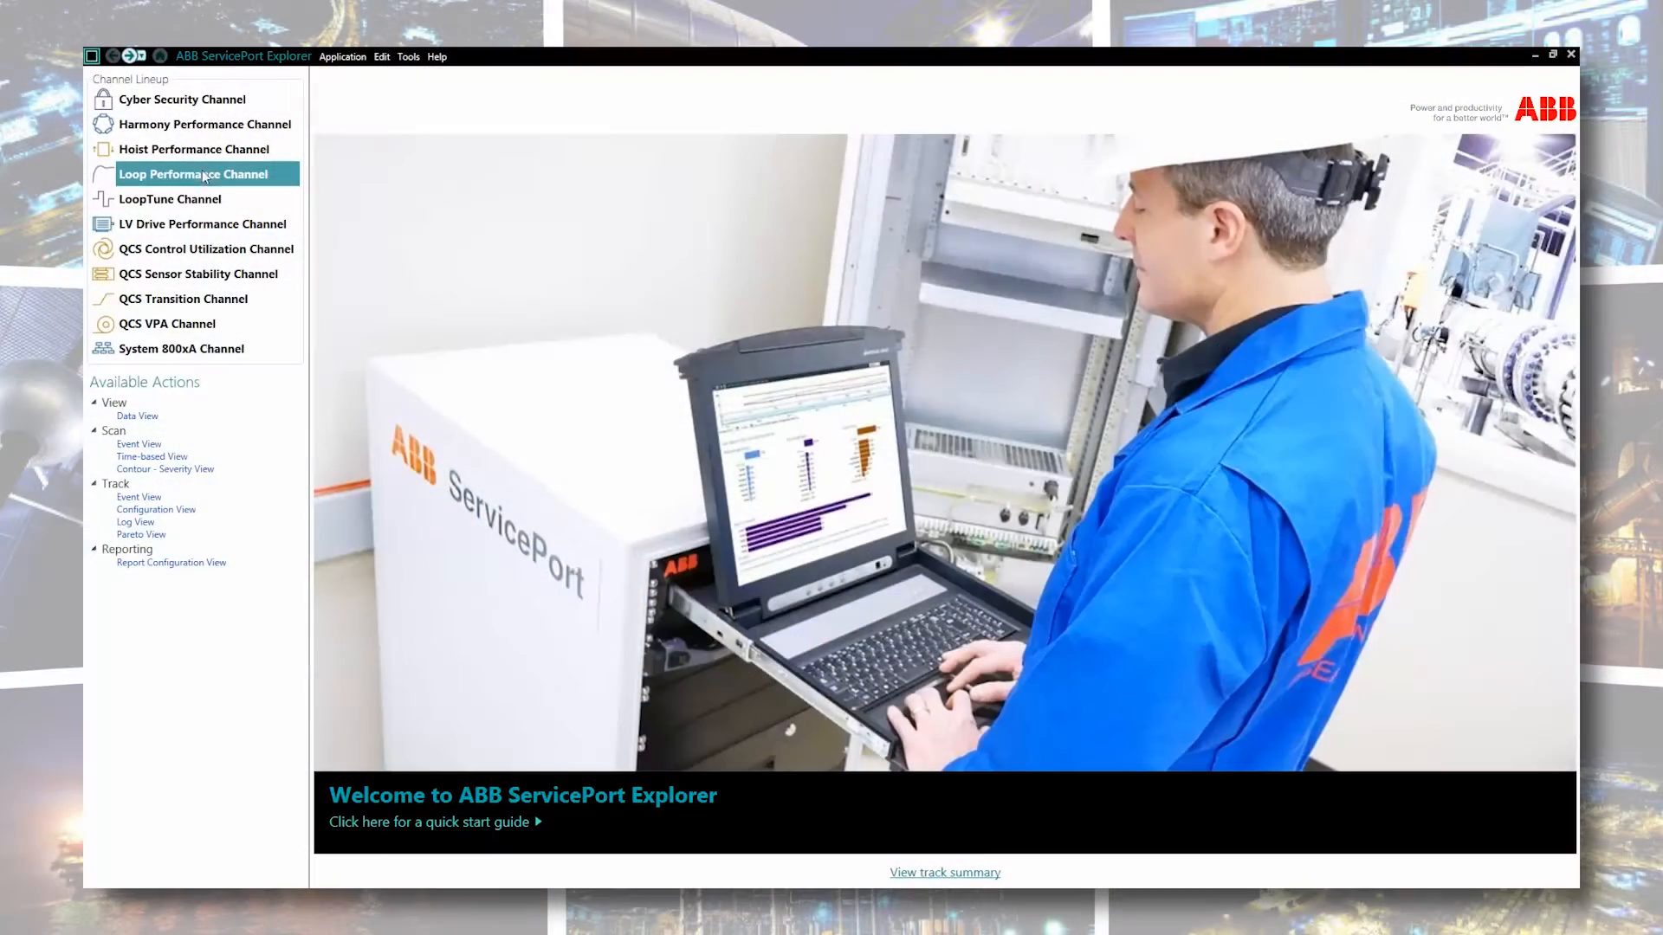
mouse_move(138, 448)
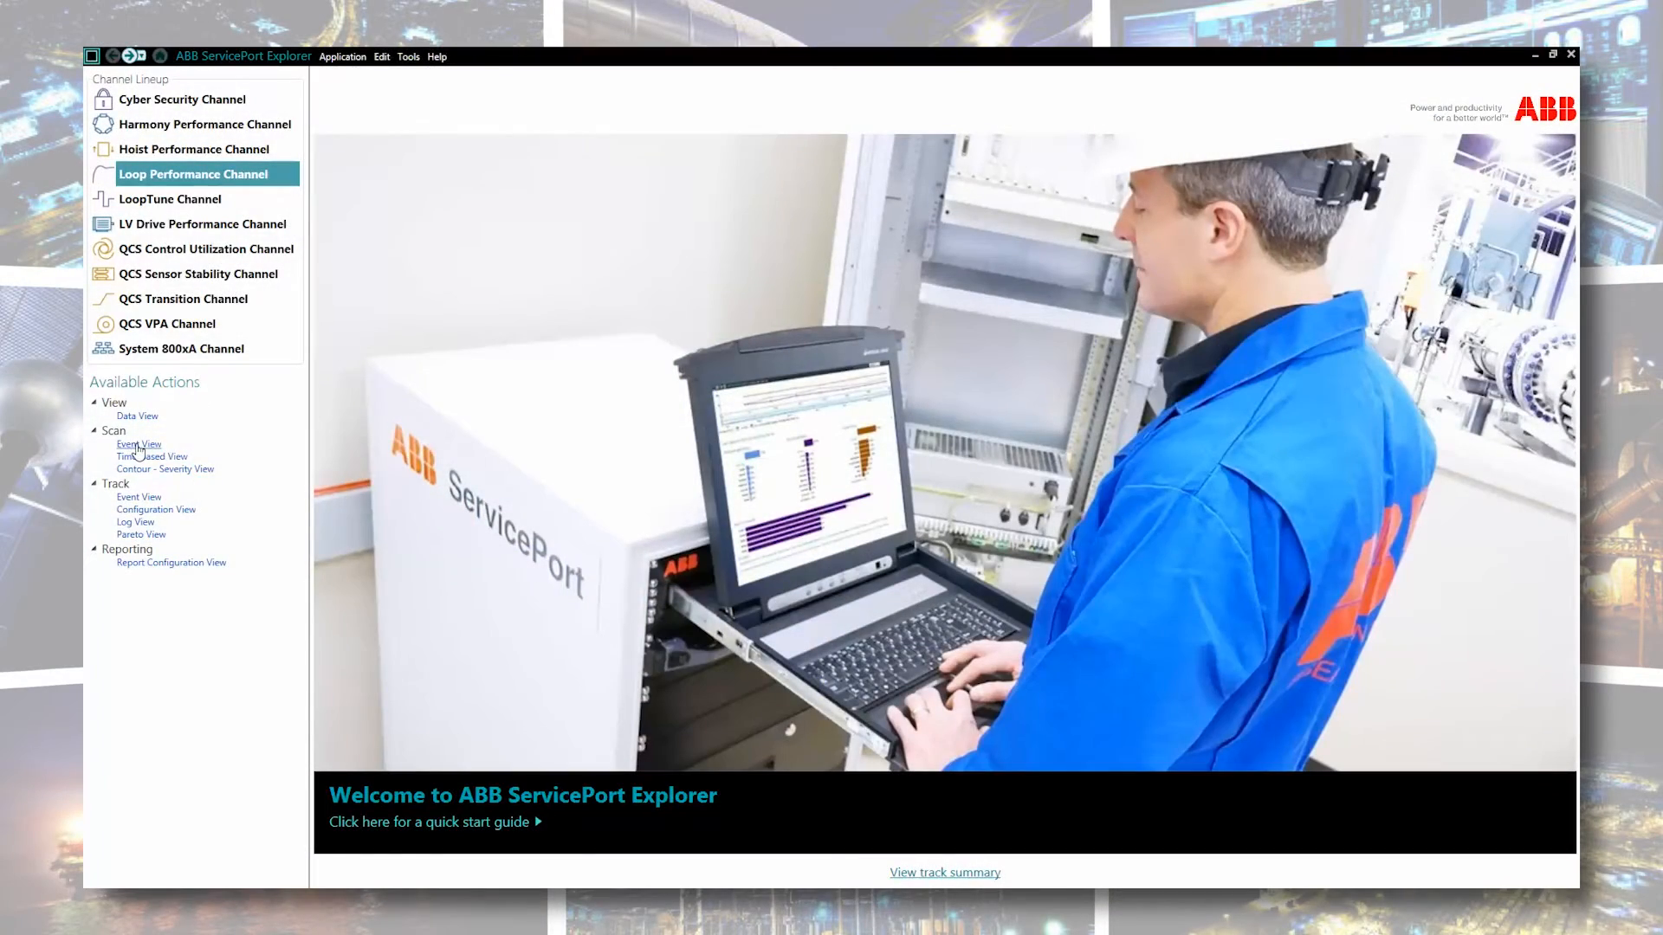
- Open the LoopTune Data View for loop PIC40-001 and chart its 8/12/2013 event
click(139, 445)
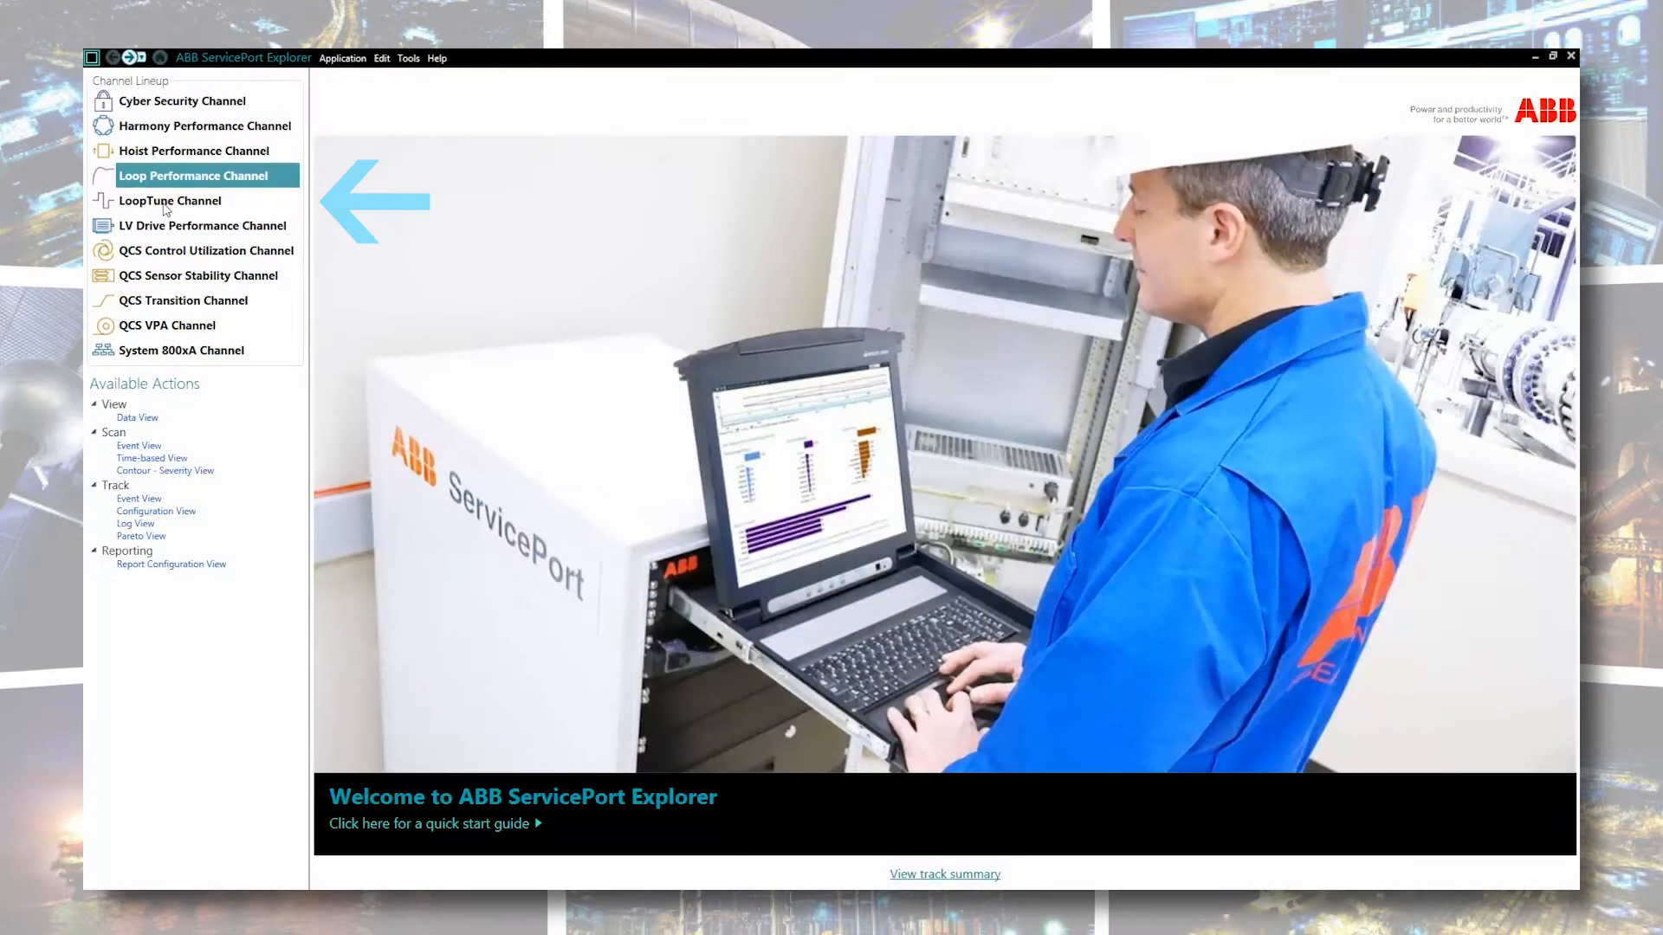
click(170, 200)
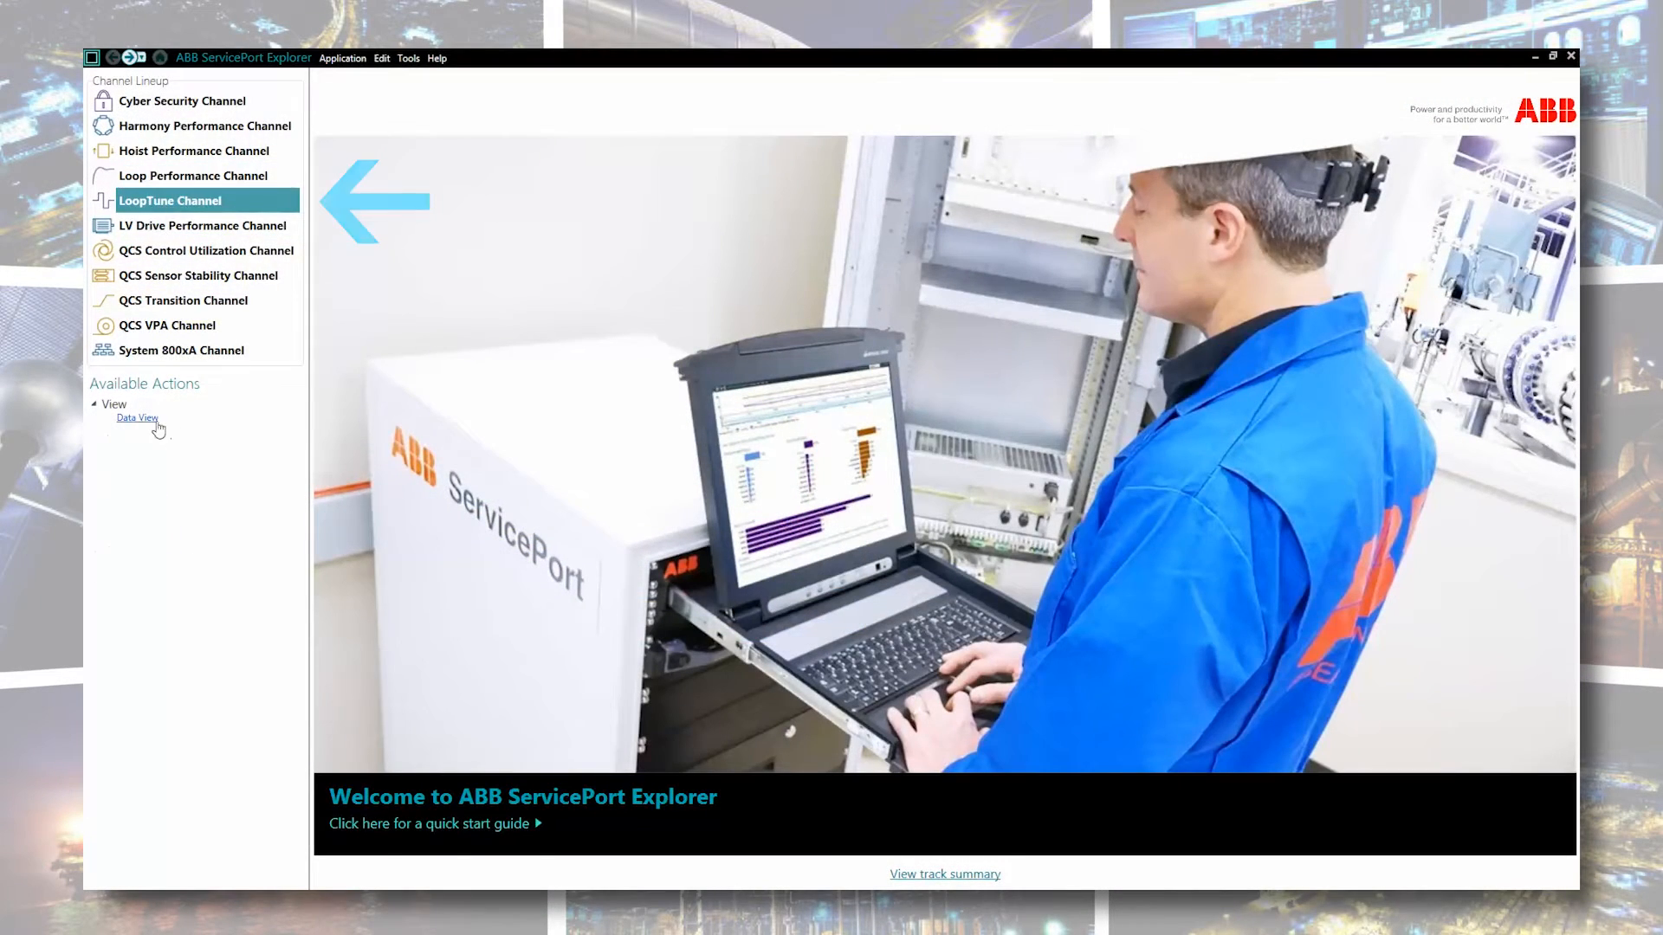
click(136, 416)
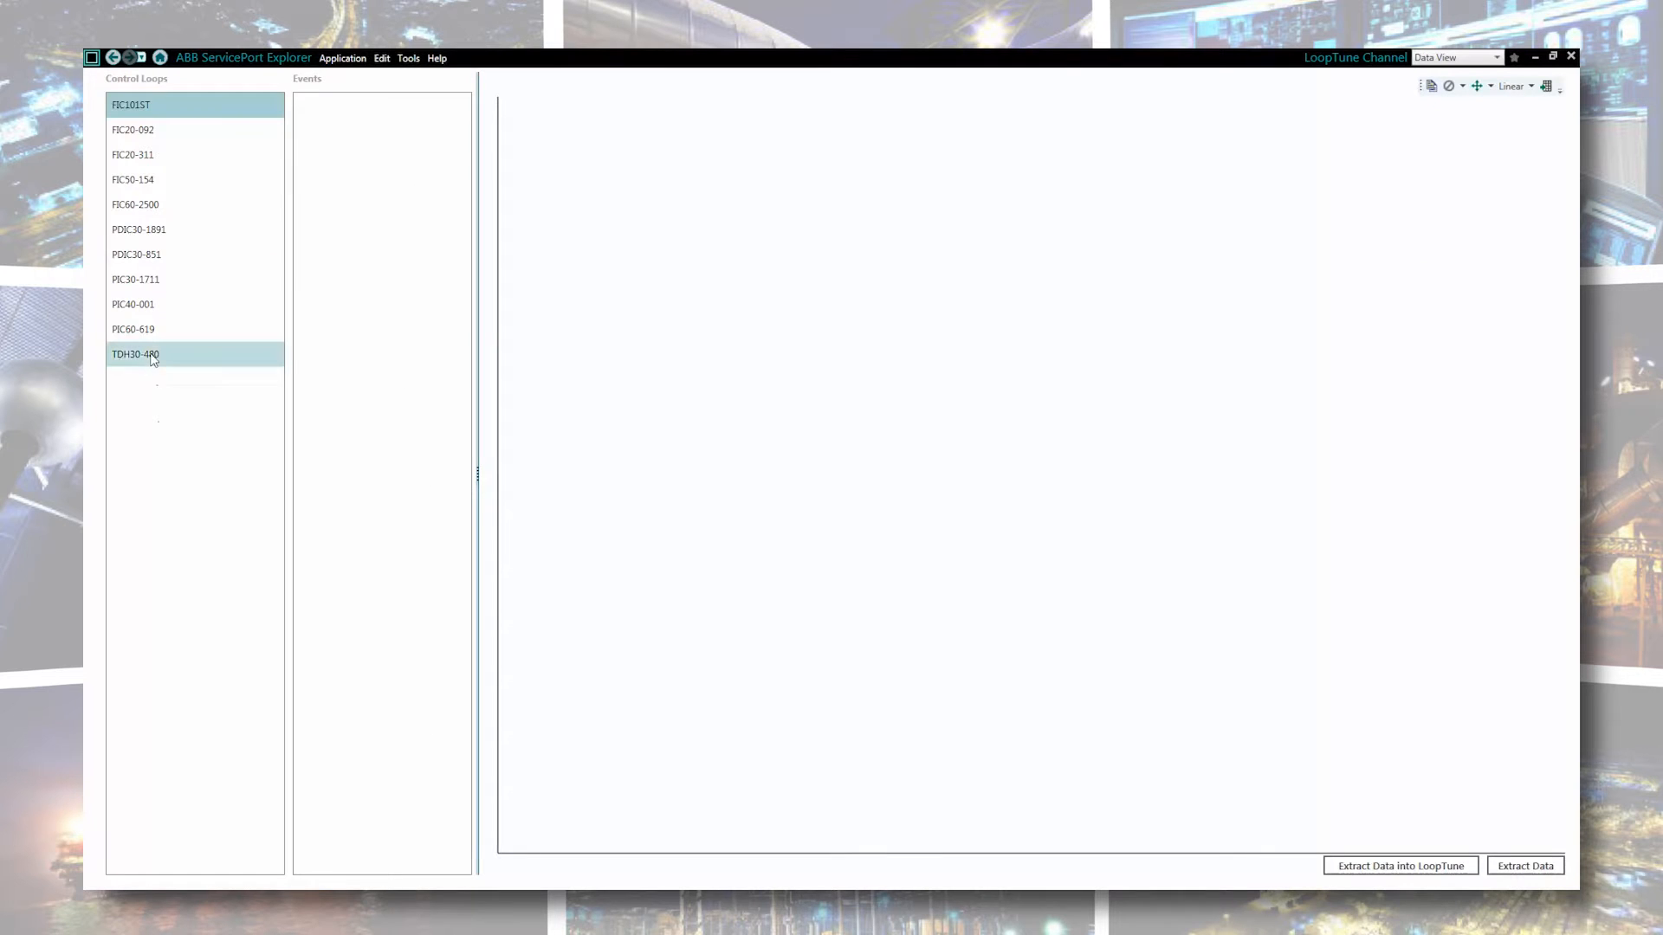
click(133, 304)
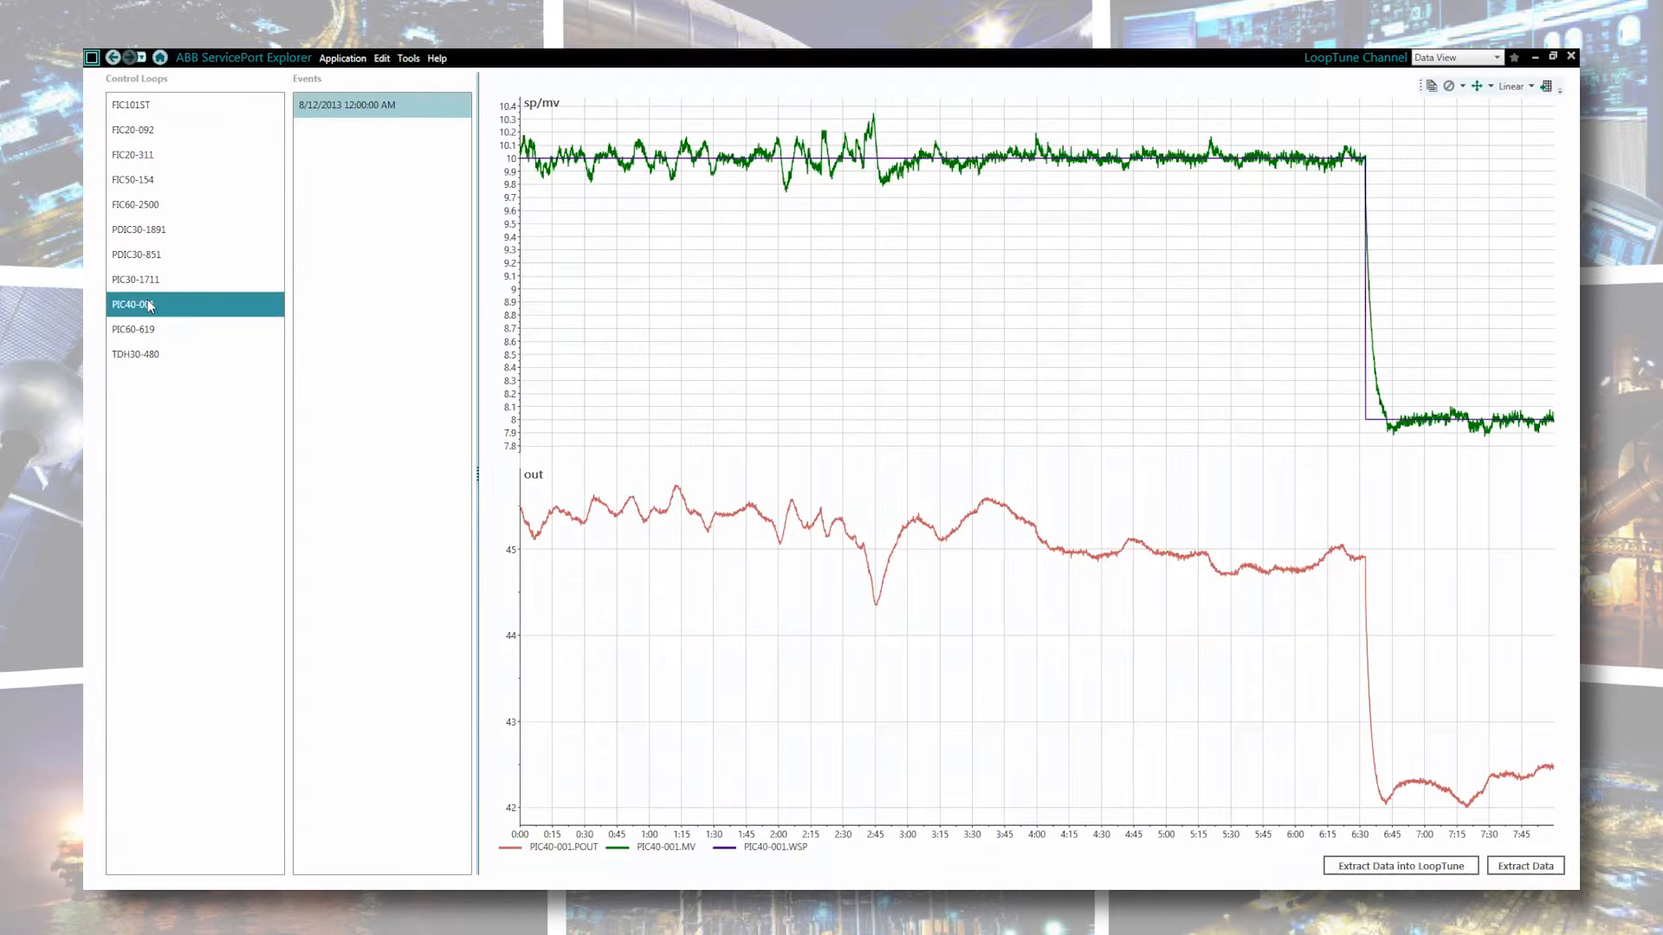